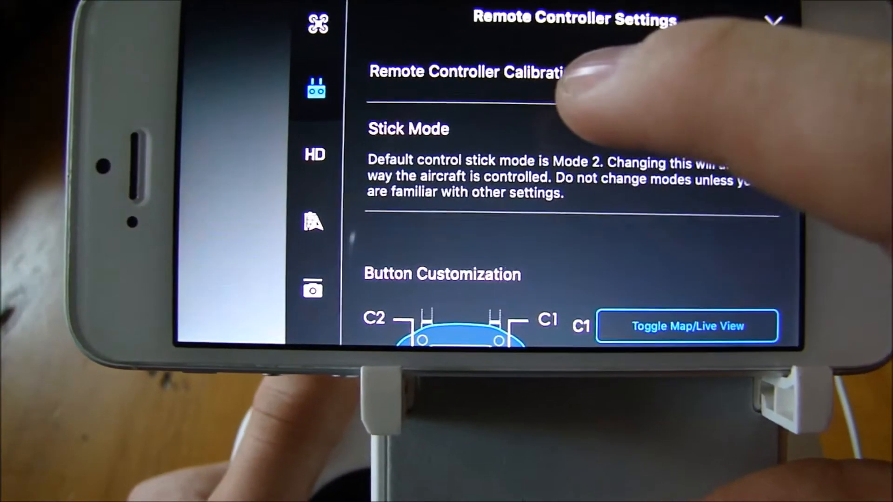
# Step: Enter Remote Controller Calibration, choose Calibrate and start with the sticks centred, raising the midpoint warning
pyautogui.click(467, 72)
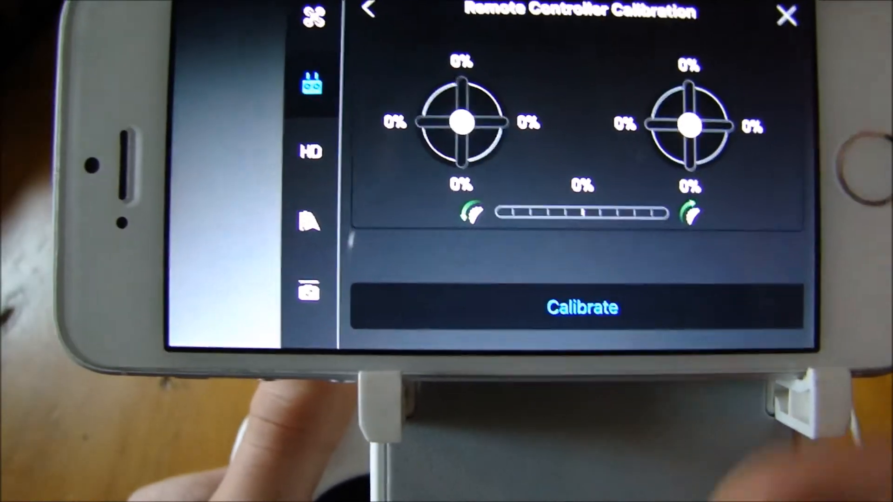
pyautogui.click(583, 308)
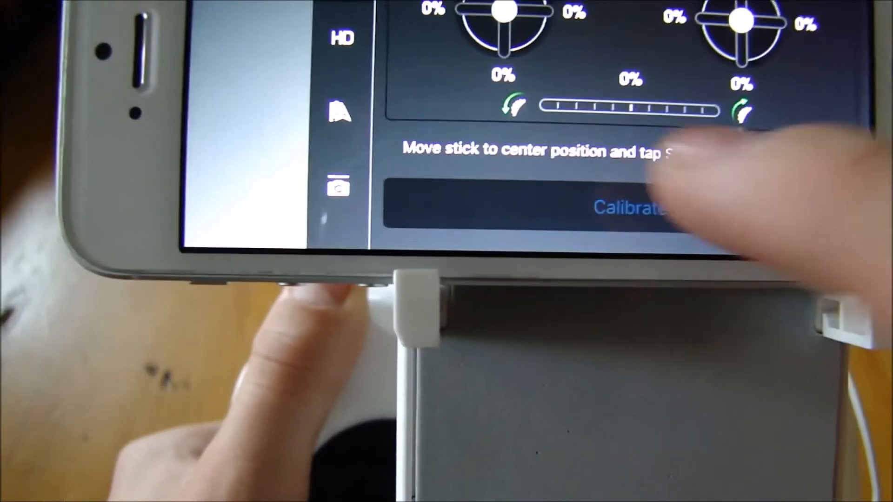
pyautogui.click(630, 207)
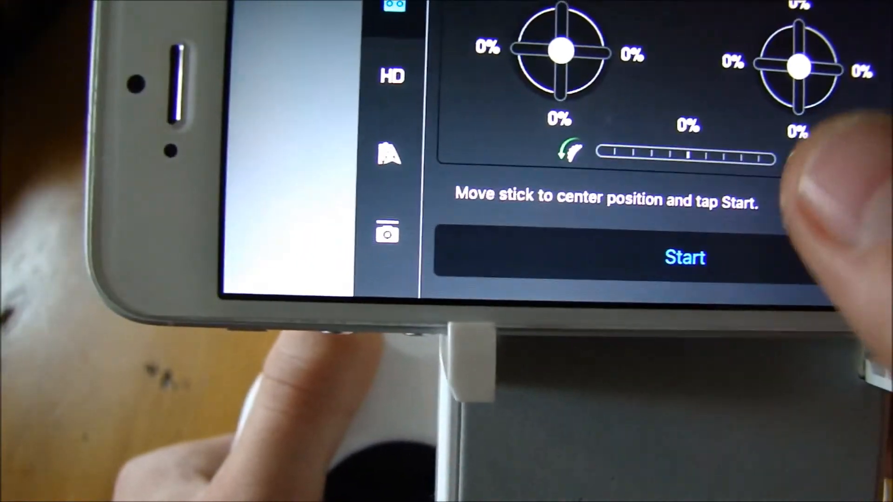
pyautogui.click(685, 256)
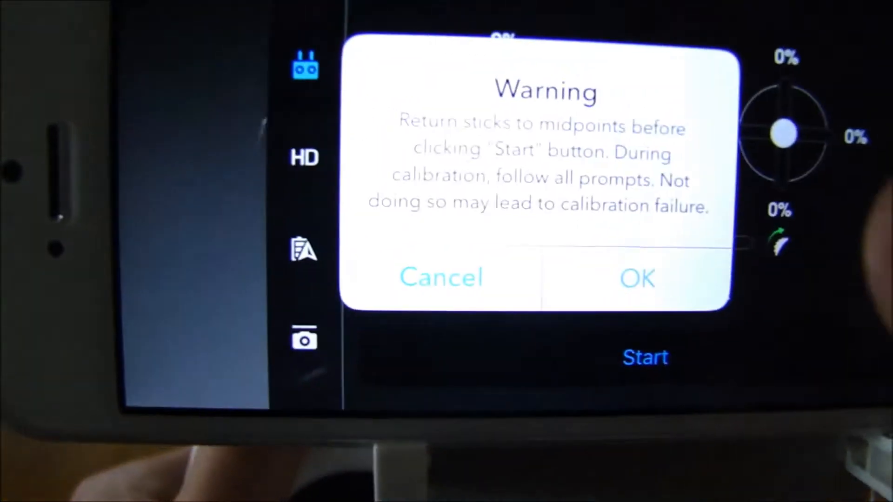
# Step: Confirm OK on the warning and Start, so the app prompts for sticks at max limits
pyautogui.click(636, 278)
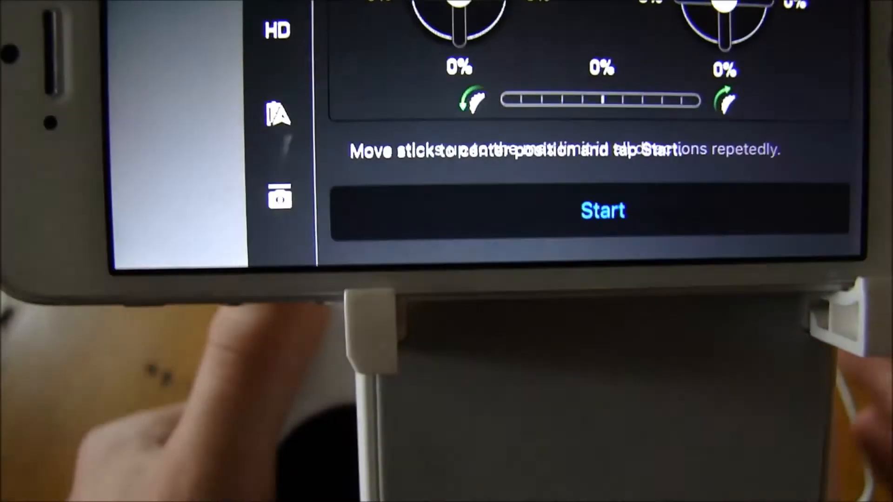
pyautogui.click(602, 209)
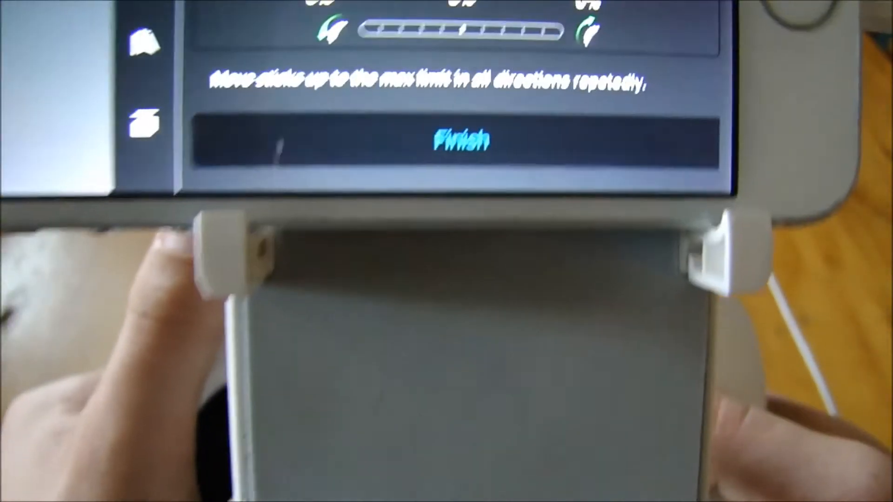